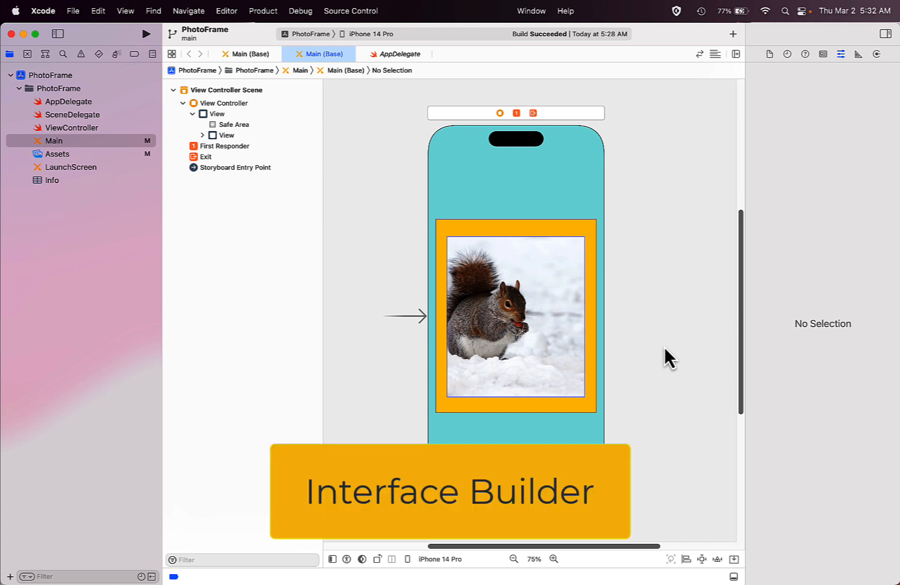
{"action": "mouse_move", "coordinate": [563, 330]}
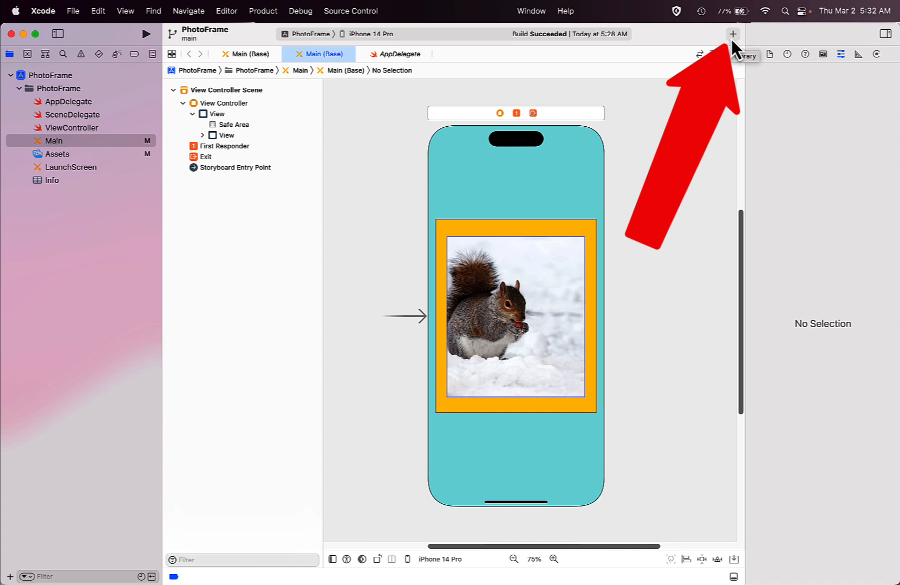
{"action": "mouse_move", "coordinate": [735, 52]}
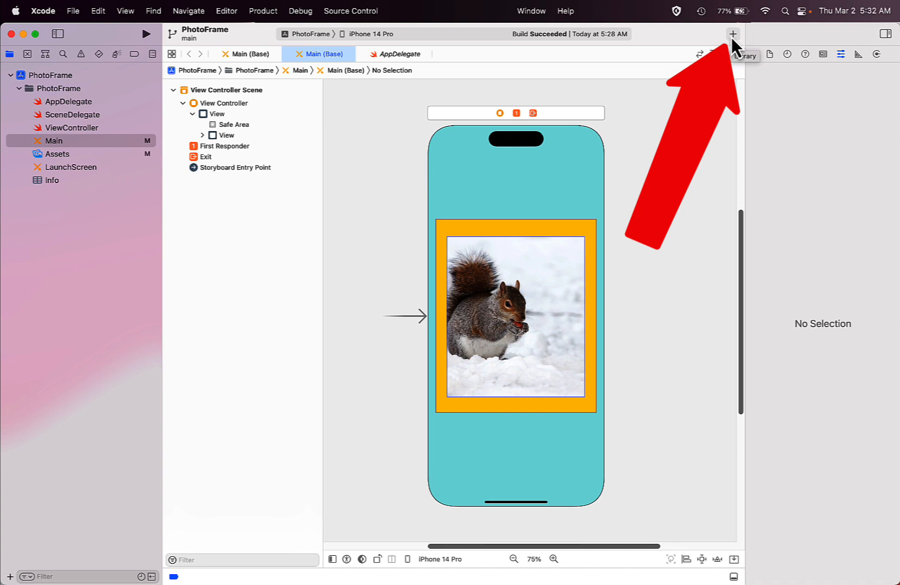
Step: Find a Label in the object library and place it above the squirrel photo frame
{"action": "left_click", "coordinate": [733, 33]}
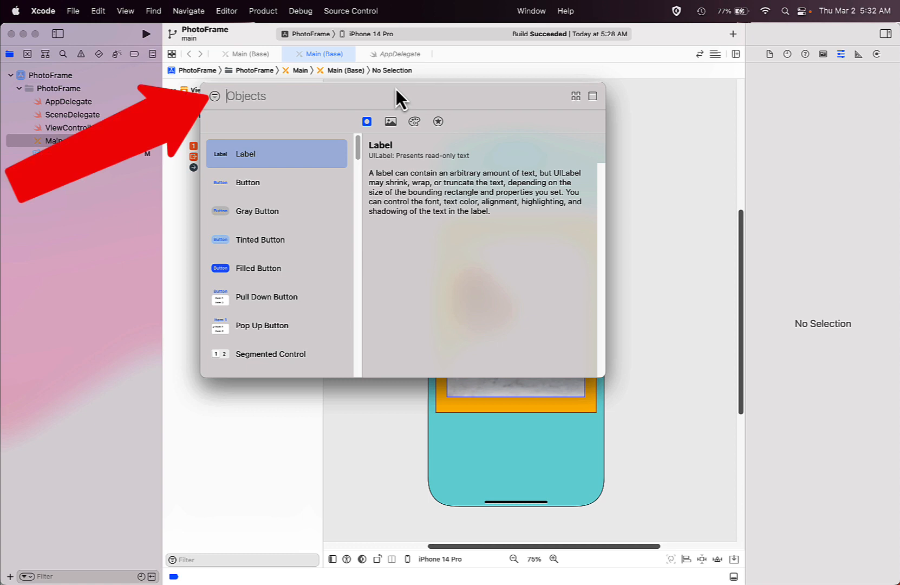
{"action": "type", "text": "label"}
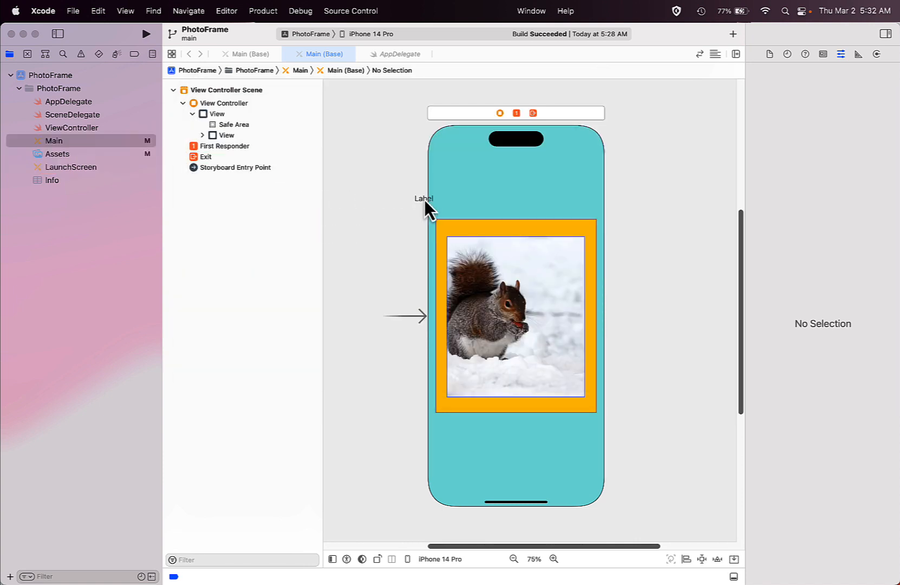
{"action": "left_click_drag", "start_coordinate": [424, 198], "coordinate": [483, 191]}
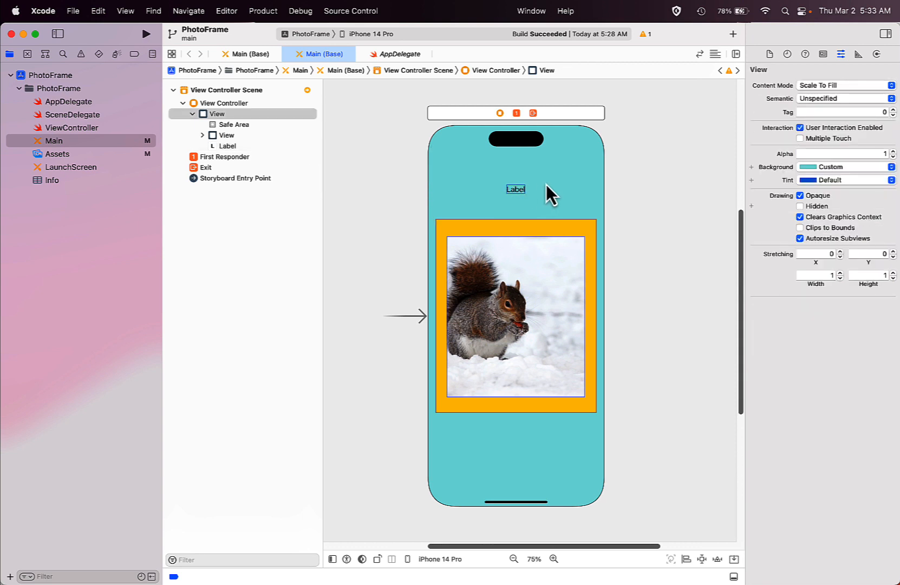
Step: Set the new label's text to 'February 2023 Snow Storm' in the Attributes inspector
{"action": "left_click", "coordinate": [514, 190]}
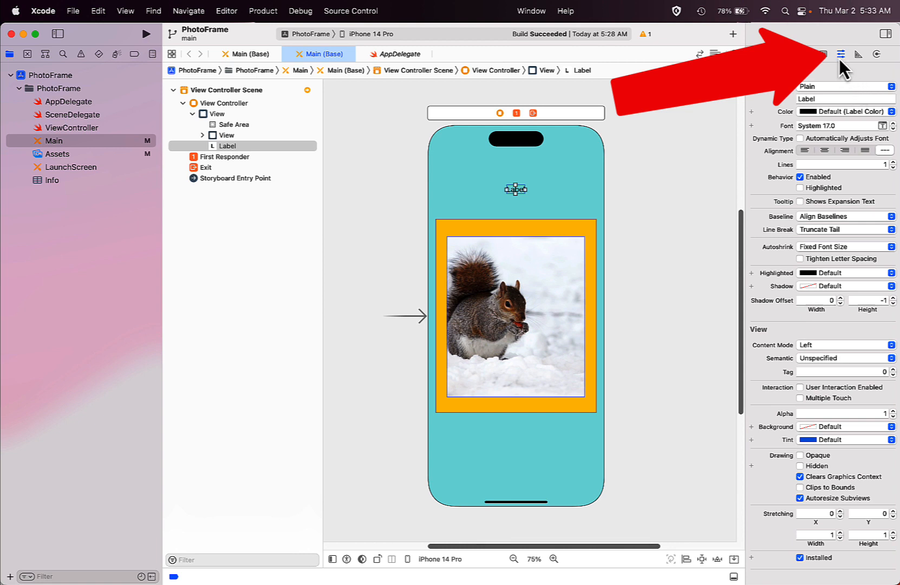
{"action": "mouse_move", "coordinate": [840, 53]}
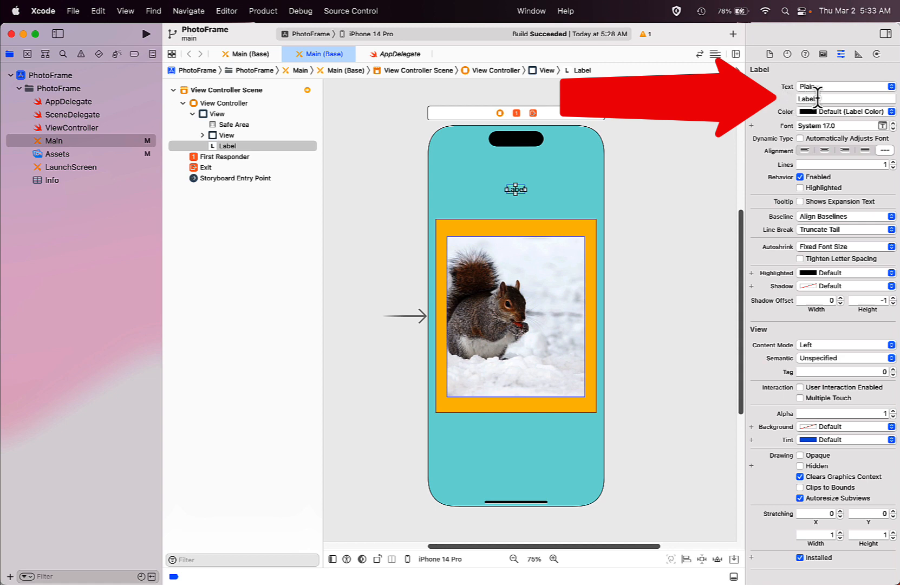
{"action": "left_click", "coordinate": [838, 98]}
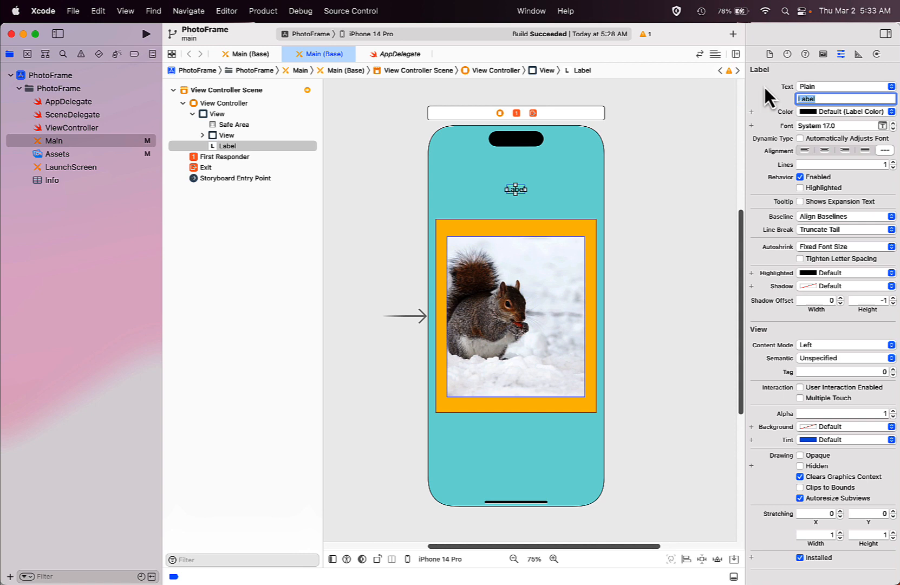
{"action": "type", "text": "February 2023 S"}
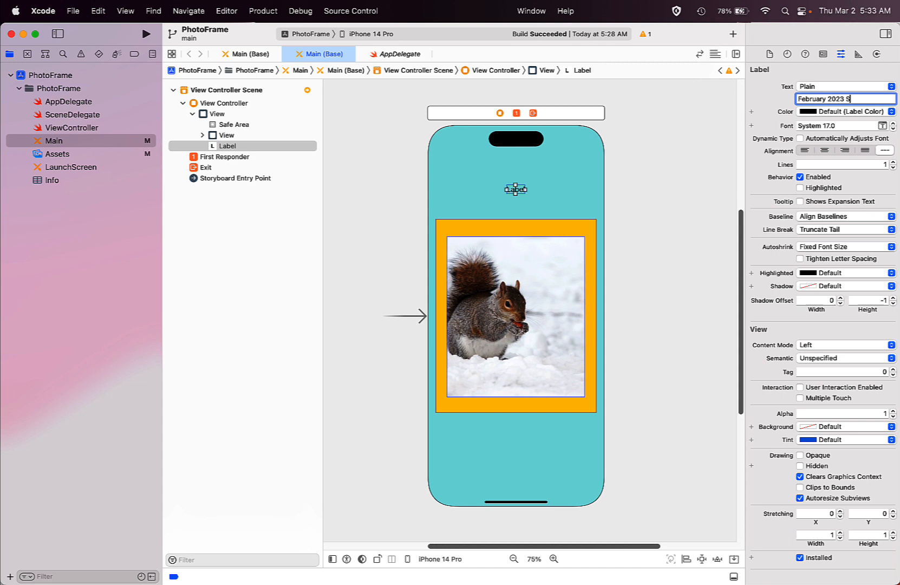
{"action": "type", "text": "now S"}
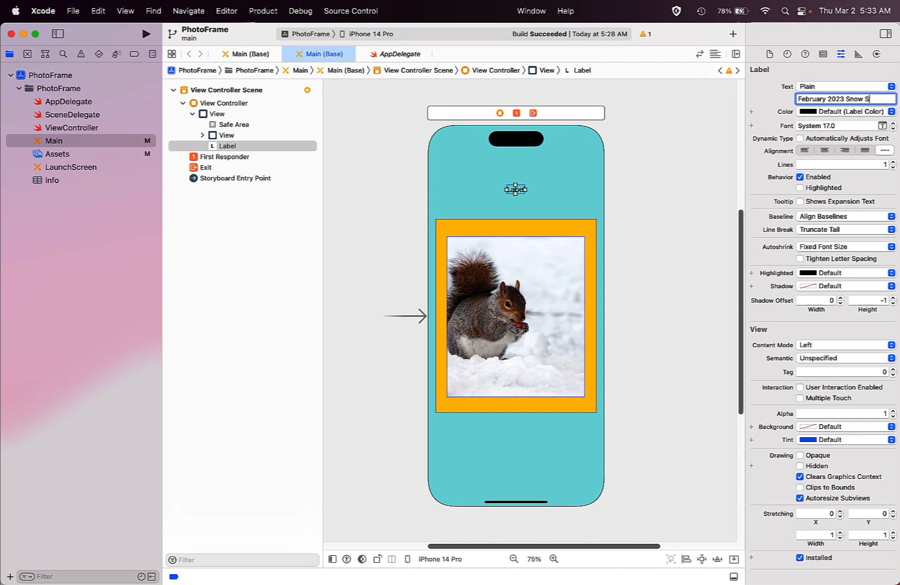
{"action": "type", "text": "torm"}
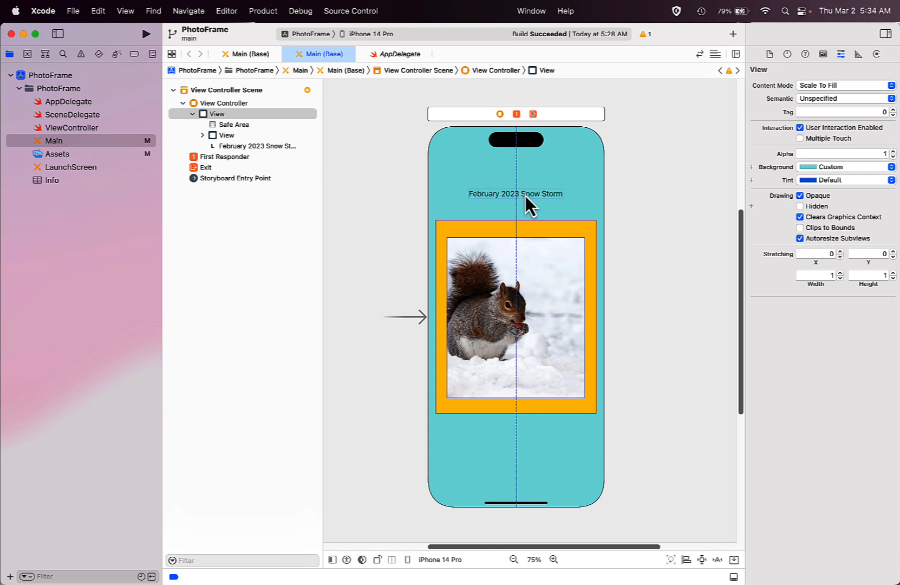
Step: Review the label's colour choices and keep the standard label text colour
{"action": "left_click", "coordinate": [514, 195]}
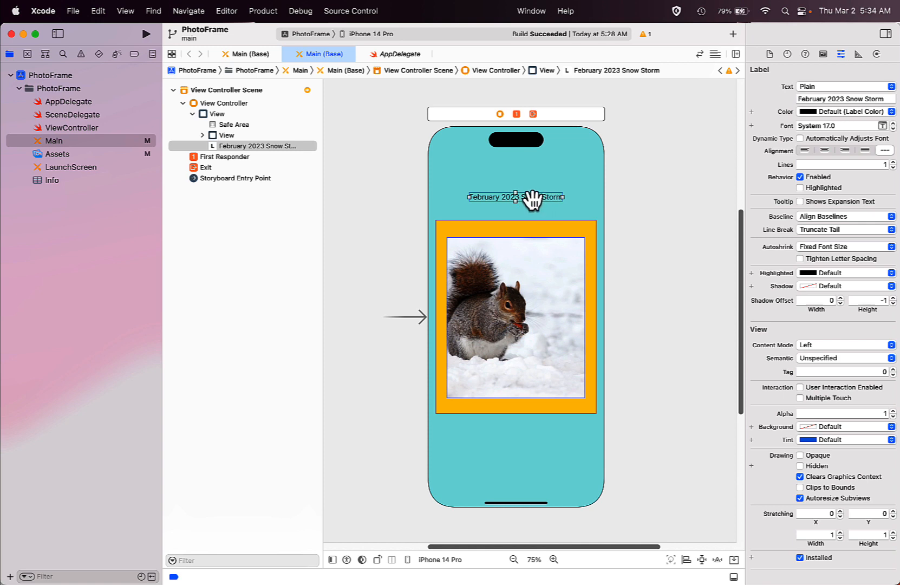
{"action": "mouse_move", "coordinate": [705, 150]}
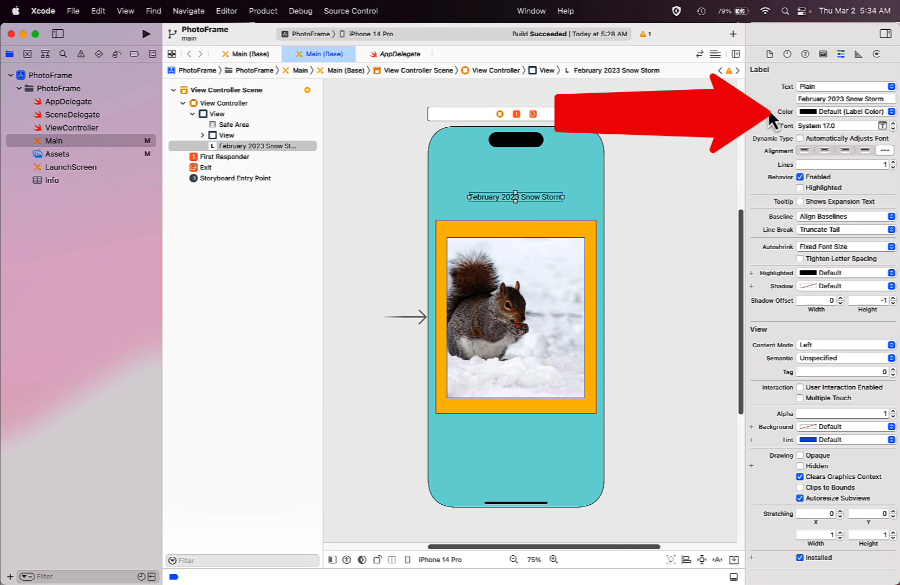
{"action": "mouse_move", "coordinate": [809, 118]}
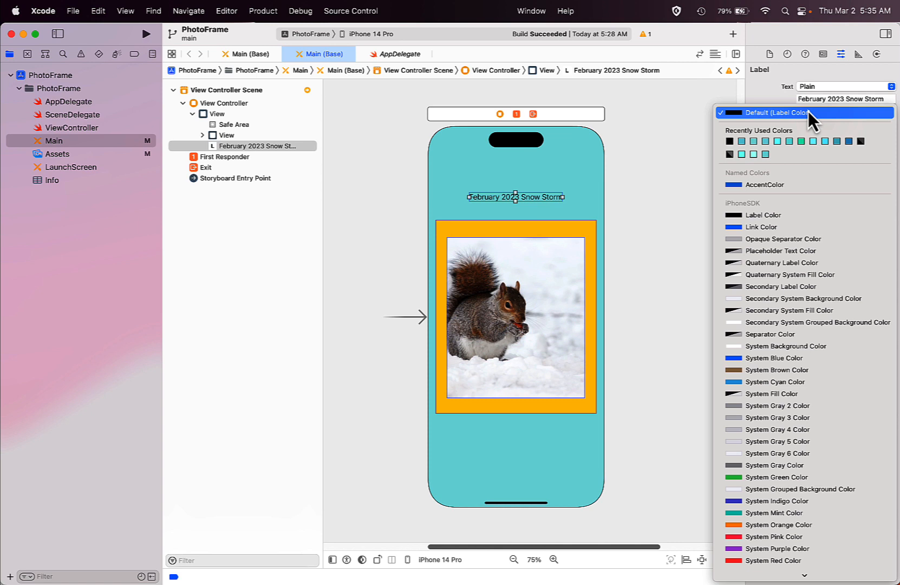
{"action": "mouse_move", "coordinate": [763, 215]}
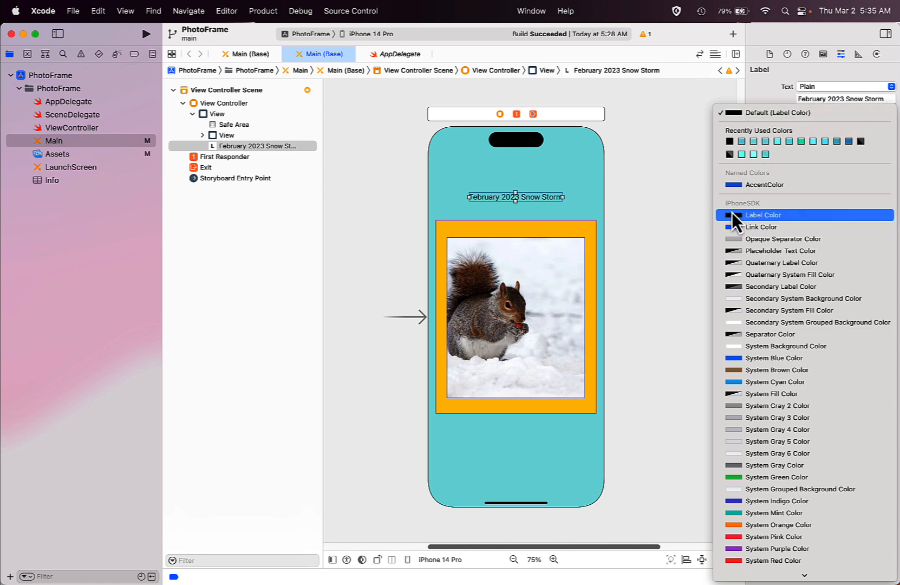
{"action": "left_click", "coordinate": [764, 215]}
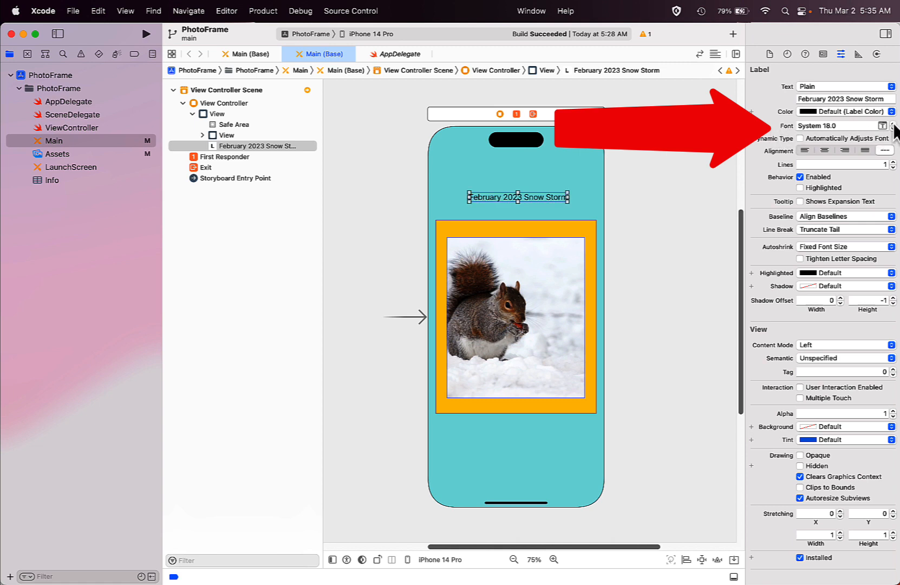
Step: Enlarge the Snow Storm label's font to System 30 and reselect it to fit and center
{"action": "left_click", "coordinate": [884, 122]}
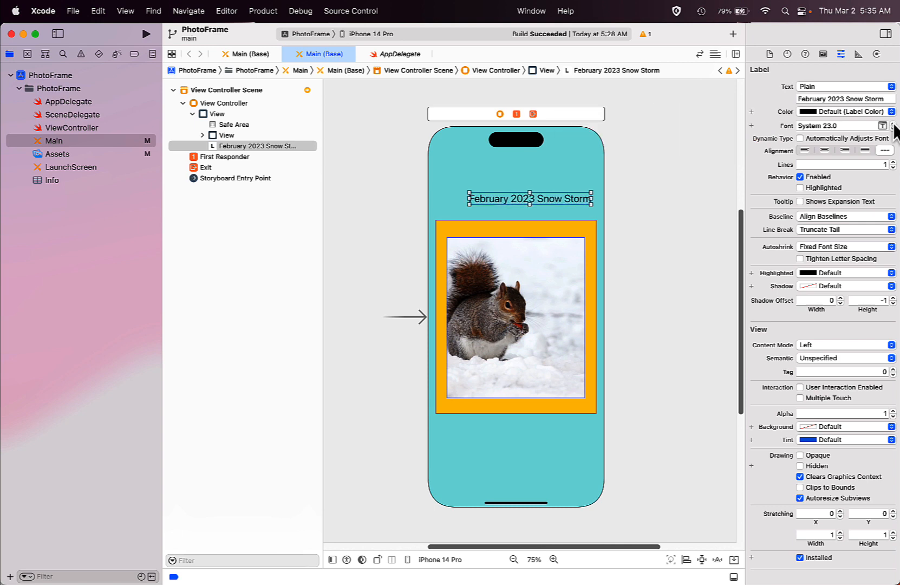
{"action": "left_click", "coordinate": [893, 122]}
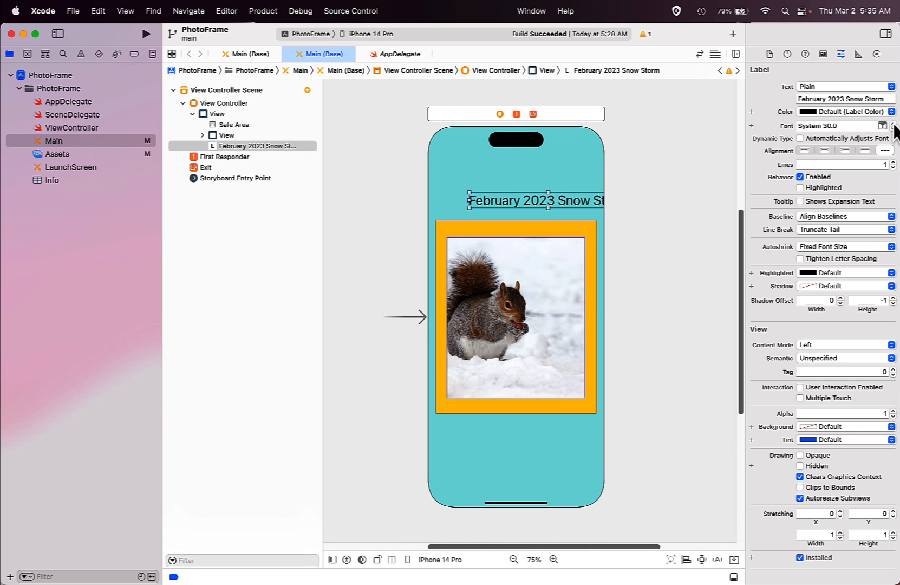
{"action": "mouse_move", "coordinate": [537, 207]}
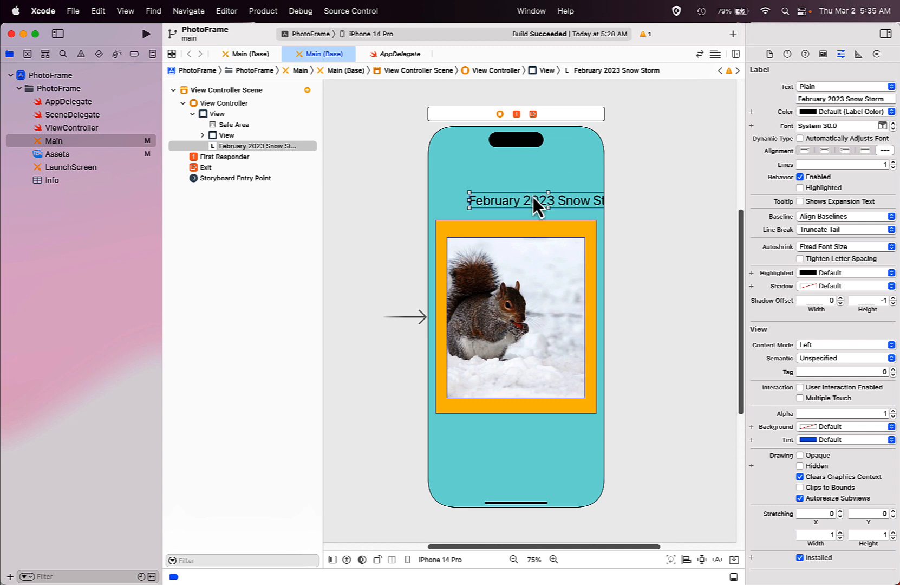
{"action": "left_click", "coordinate": [216, 113]}
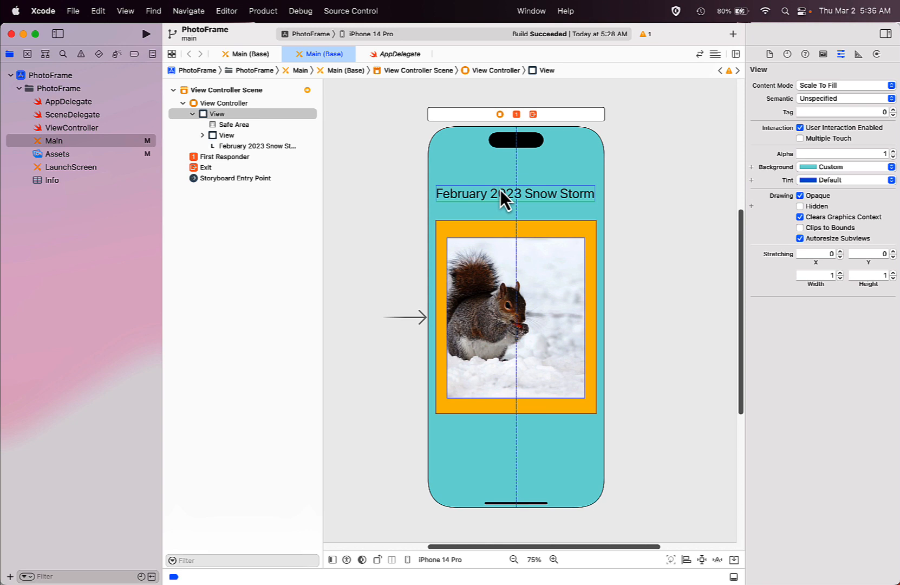
Step: Set the label's background to Secondary System Grouped Background Color
{"action": "left_click", "coordinate": [515, 194]}
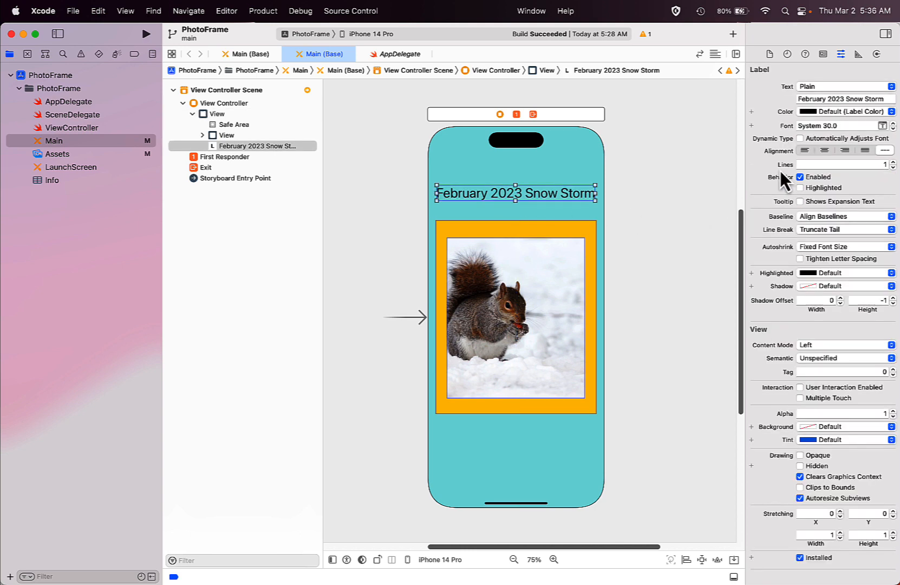
{"action": "mouse_move", "coordinate": [760, 267]}
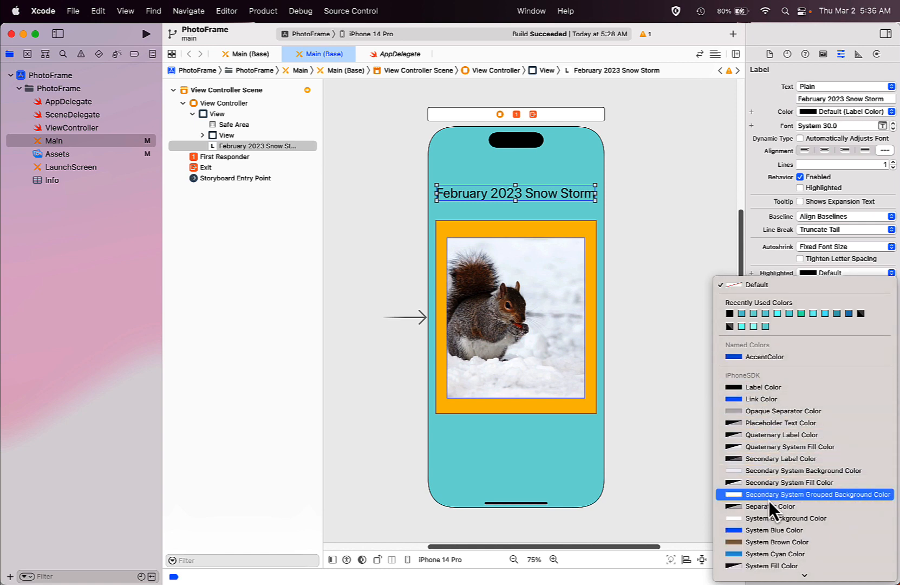
{"action": "mouse_move", "coordinate": [746, 504]}
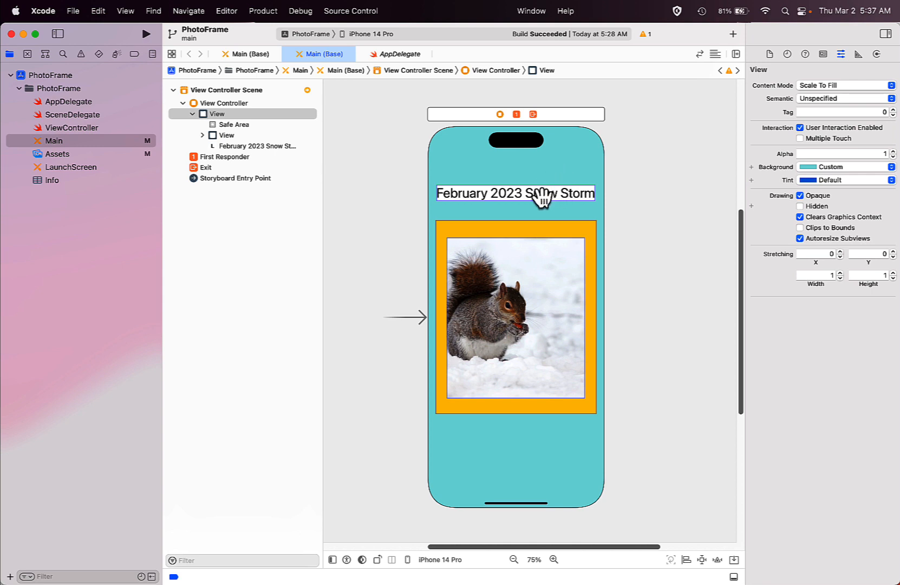
{"action": "left_click", "coordinate": [514, 193]}
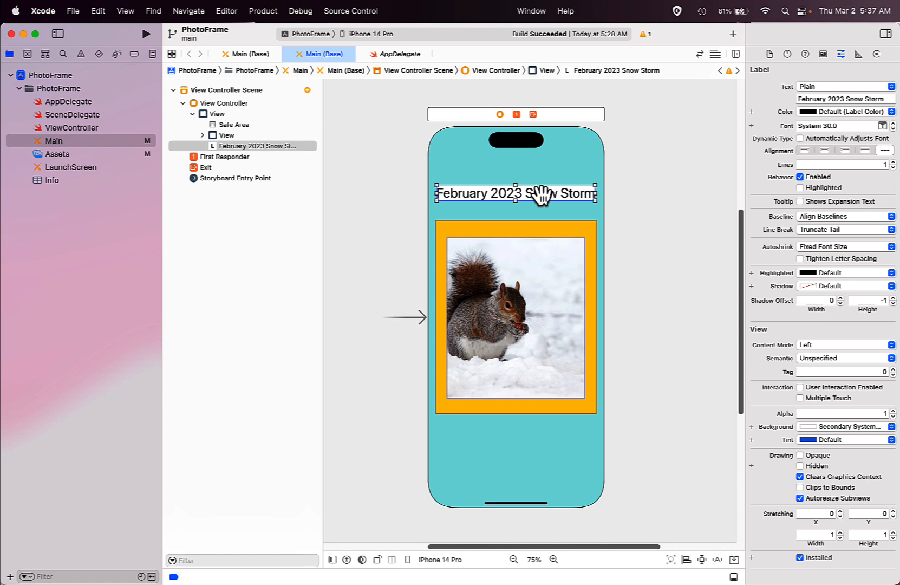
{"action": "mouse_move", "coordinate": [780, 370]}
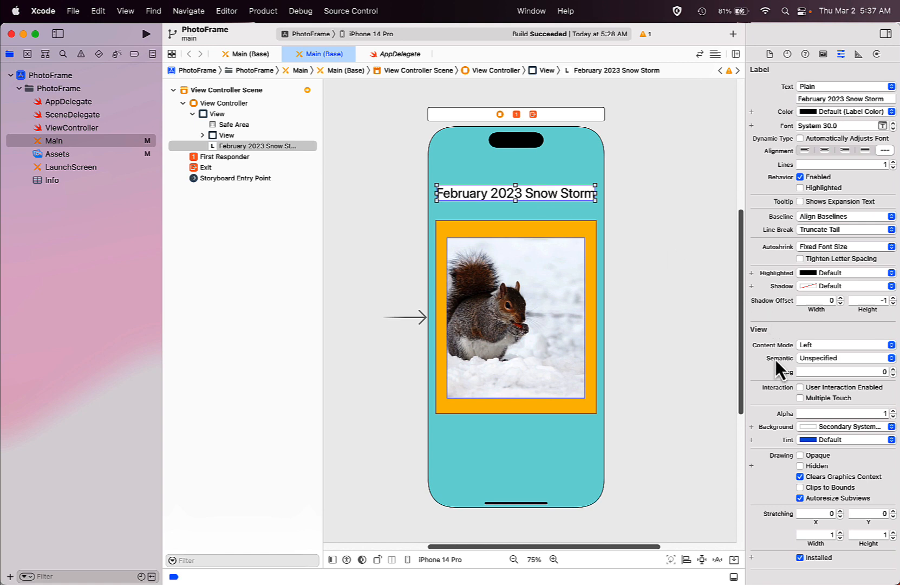
{"action": "left_click", "coordinate": [843, 112]}
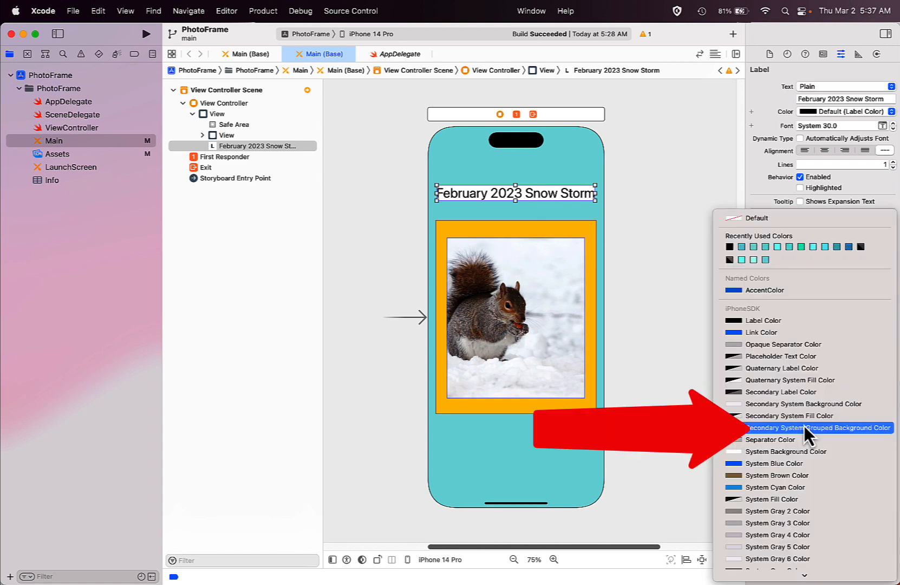
{"action": "left_click", "coordinate": [817, 427]}
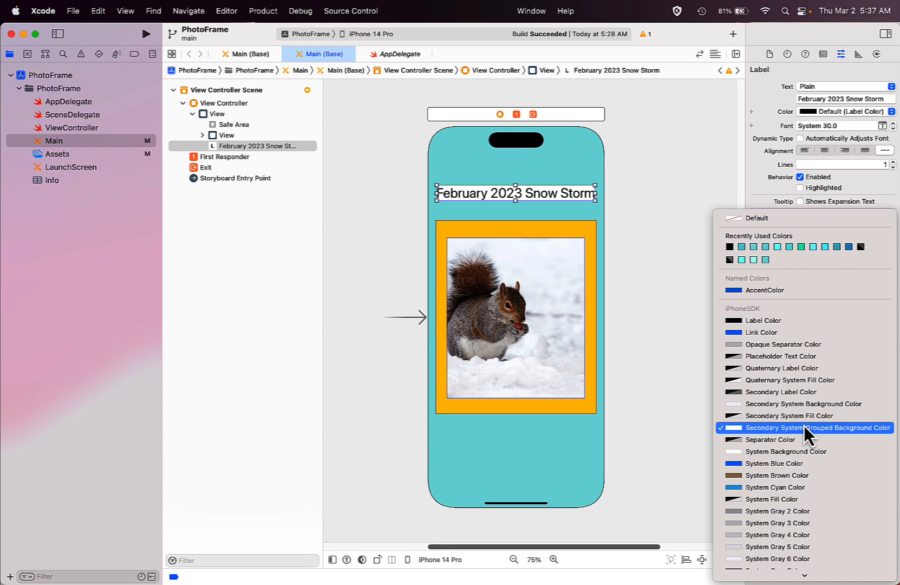
{"action": "mouse_move", "coordinate": [757, 224]}
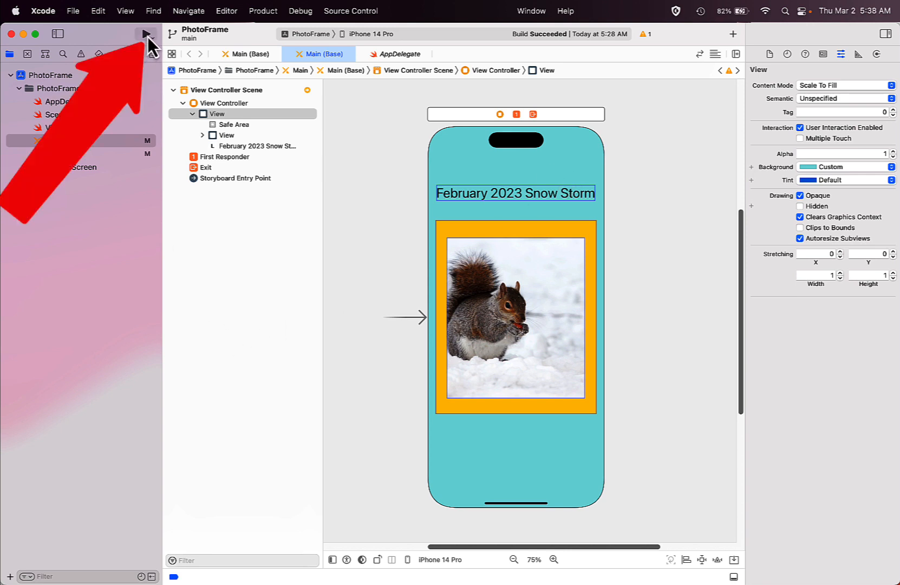
{"action": "mouse_move", "coordinate": [146, 34]}
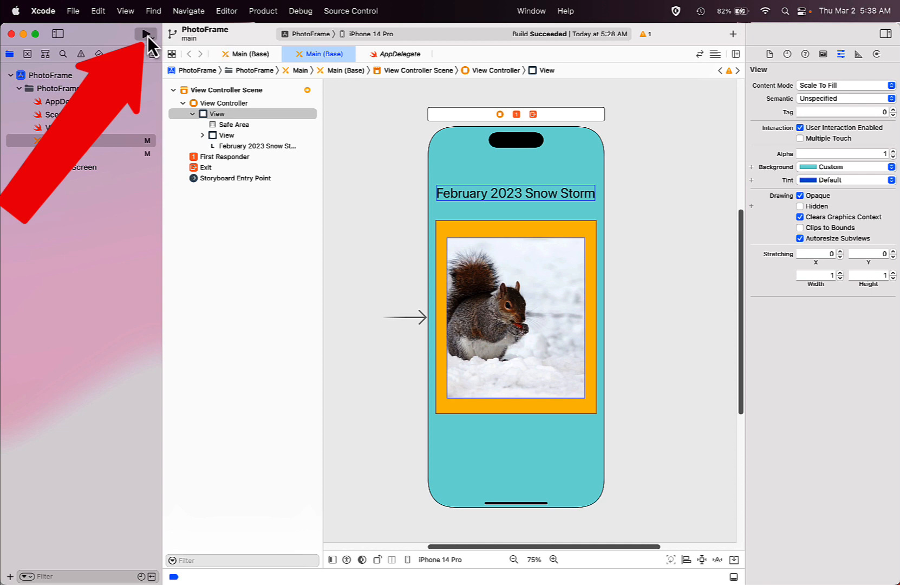
Step: Run the PhotoFrame app on the iPhone 14 Pro simulator
{"action": "left_click", "coordinate": [147, 33]}
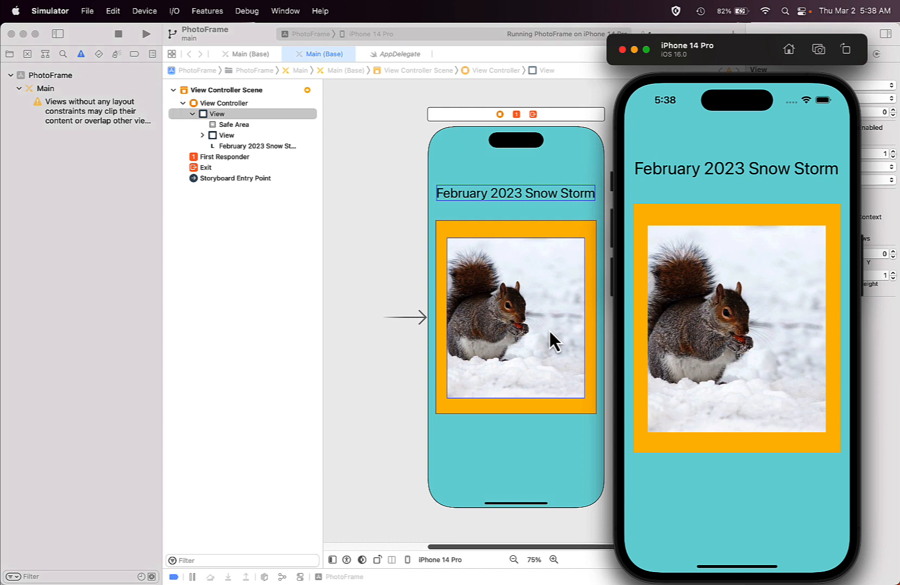
{"action": "mouse_move", "coordinate": [737, 459]}
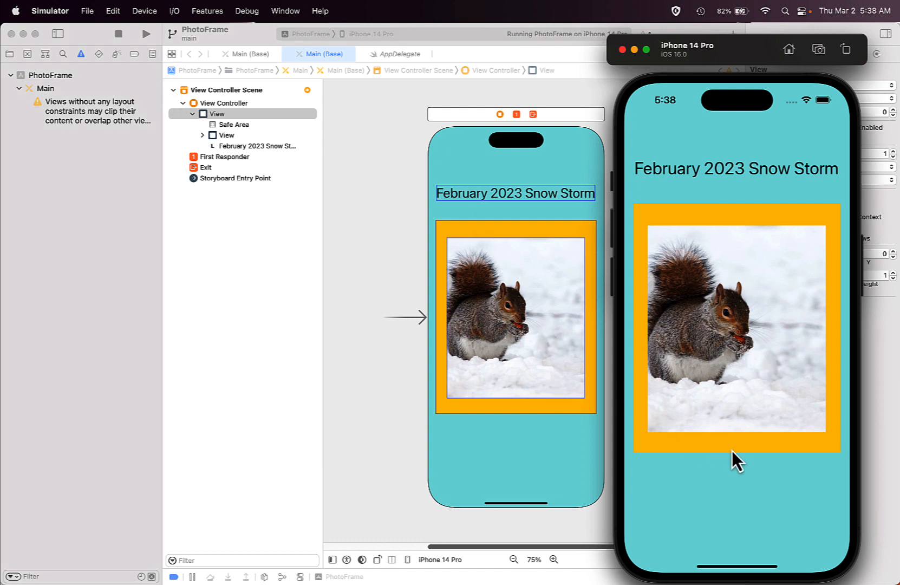
{"action": "mouse_move", "coordinate": [709, 247]}
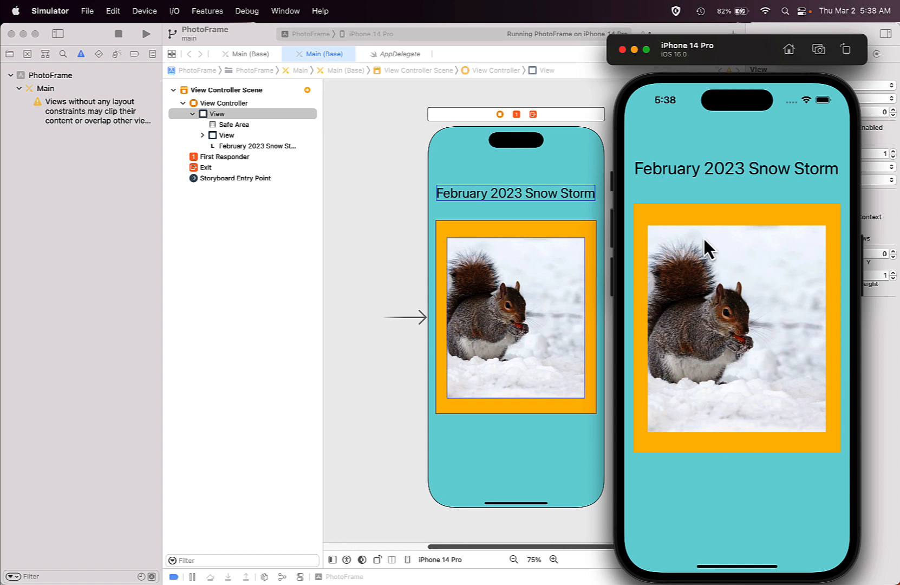
{"action": "mouse_move", "coordinate": [704, 200]}
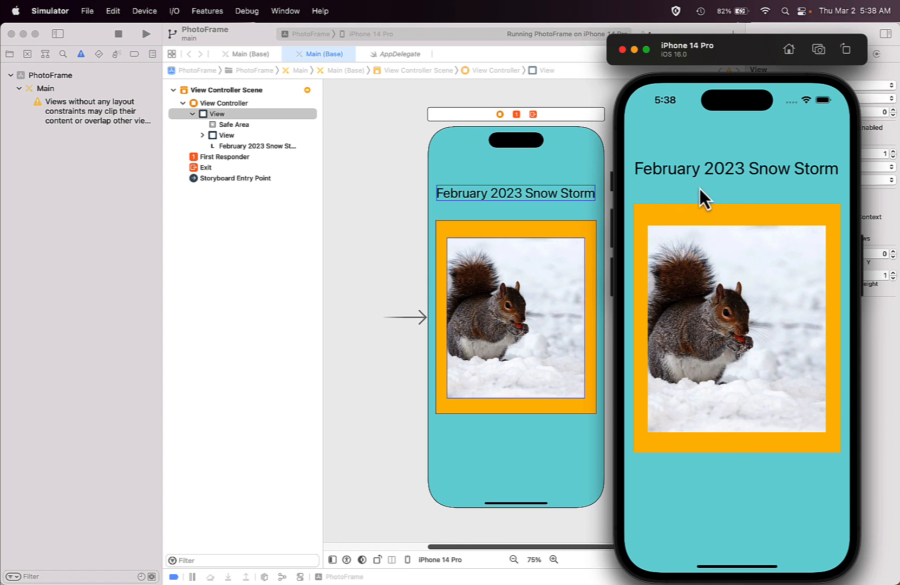
{"action": "mouse_move", "coordinate": [817, 292]}
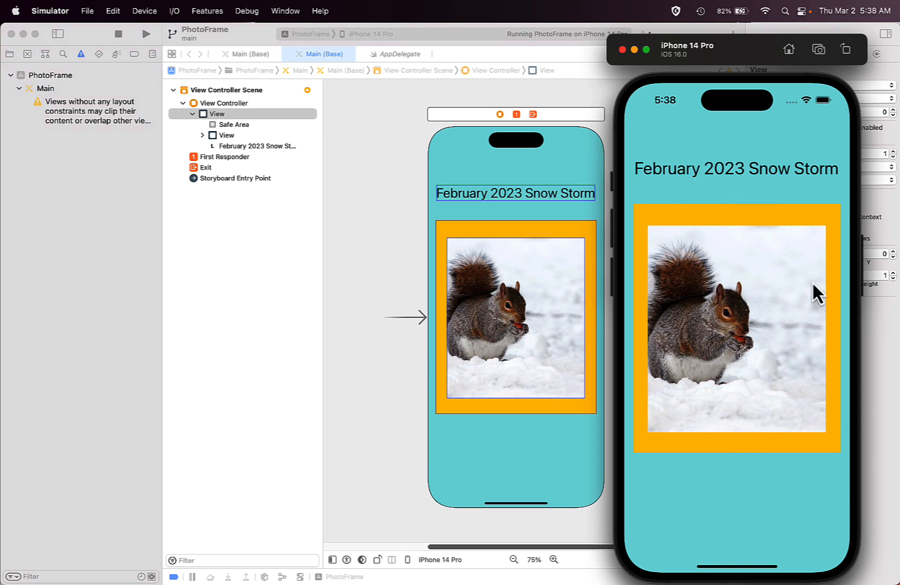
{"action": "mouse_move", "coordinate": [807, 529]}
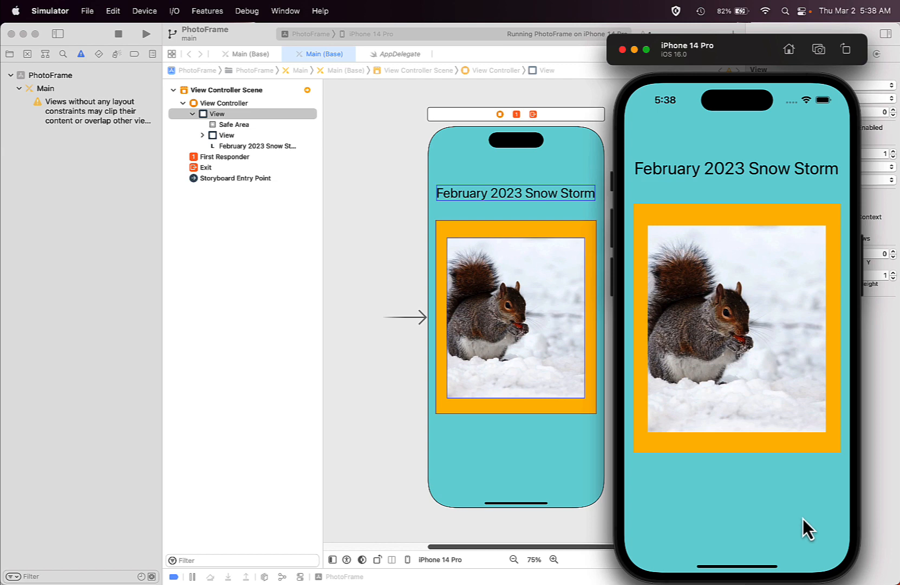